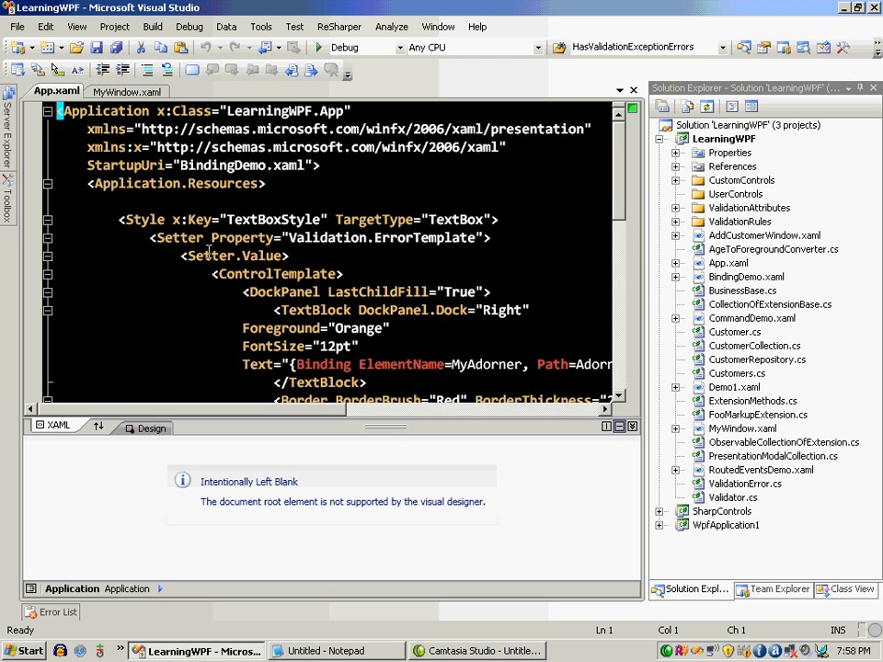
Change App.xaml's StartupUri from BindingDemo.xaml to MyWindow.xaml, save, and close App.xaml
double_click(220, 164)
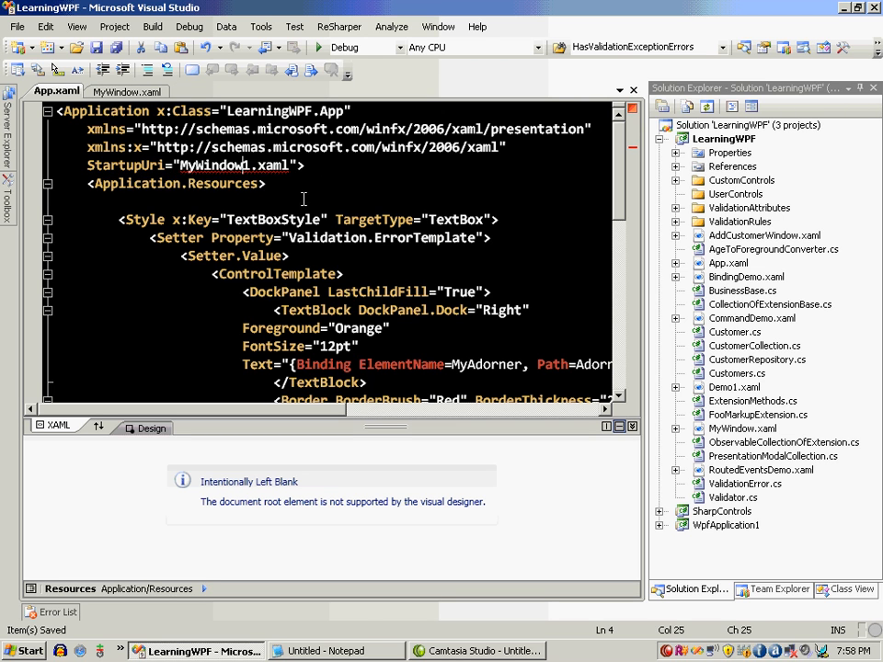
double_click(174, 183)
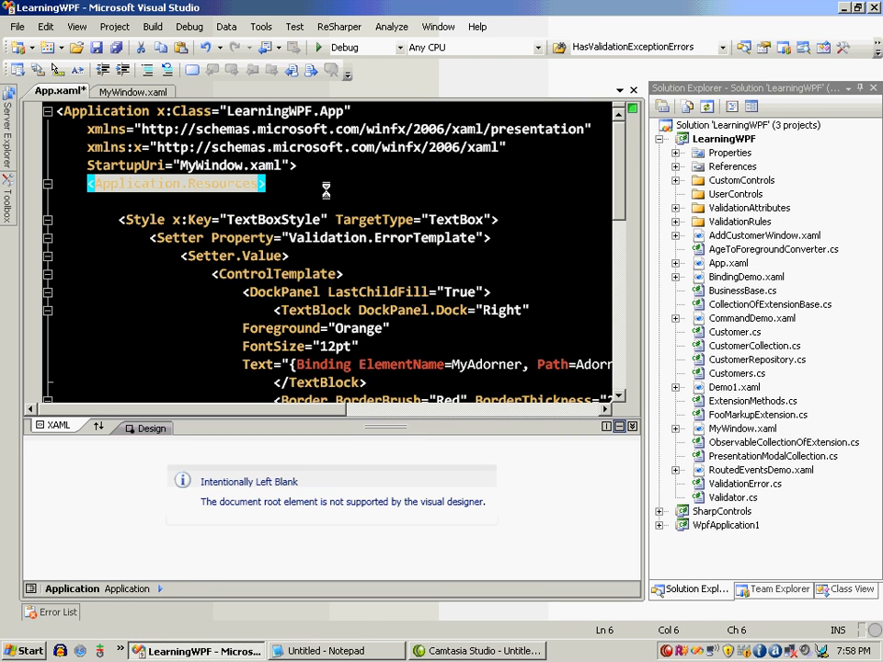
key("ctrl+s")
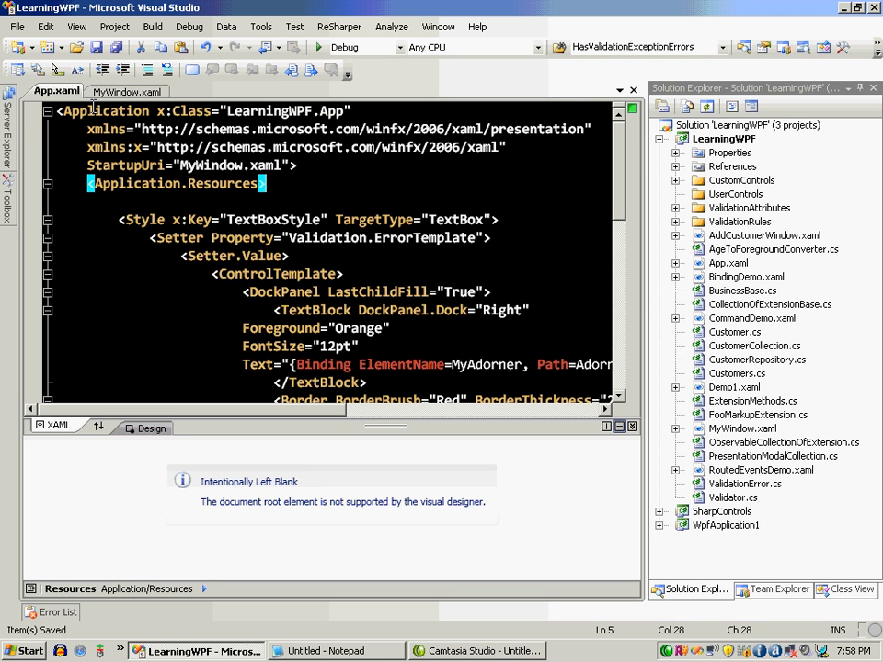
left_click(127, 91)
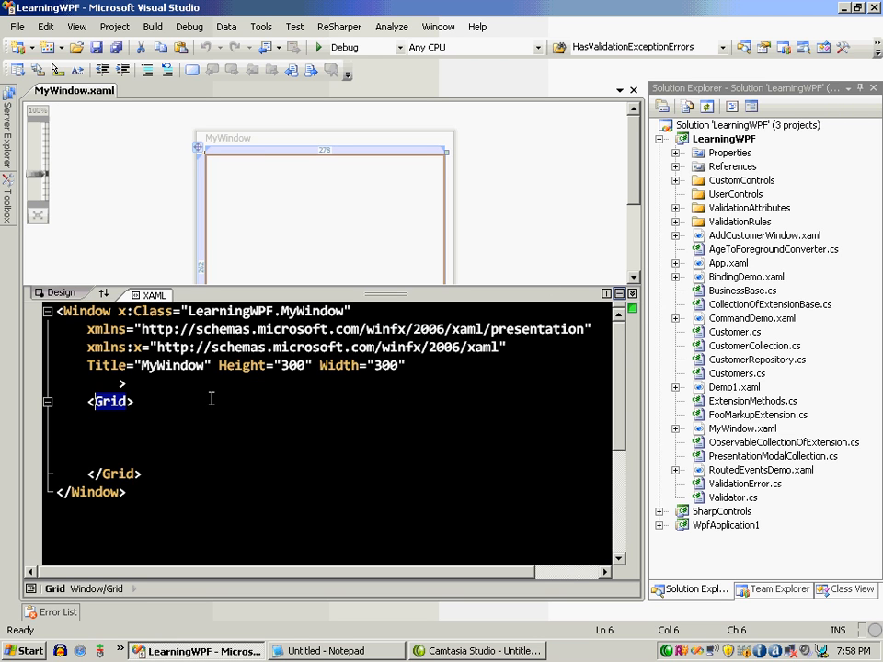
mouse_move(474, 402)
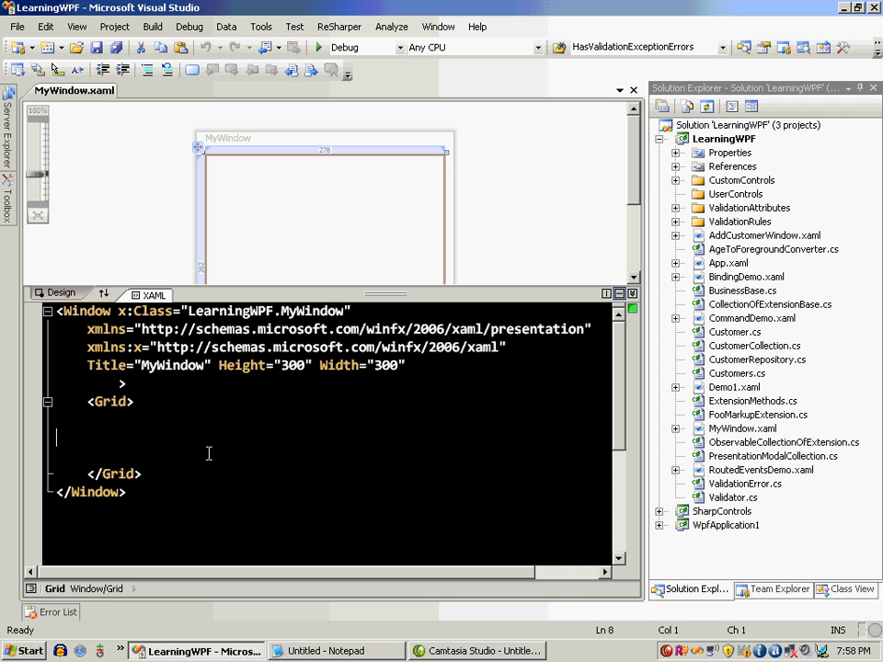
mouse_move(736, 201)
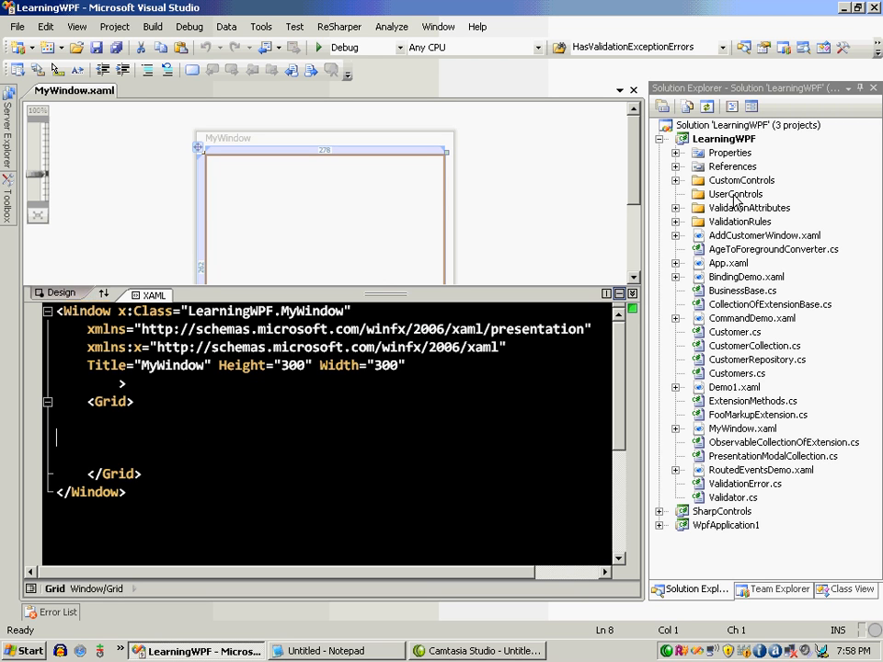
left_click(736, 194)
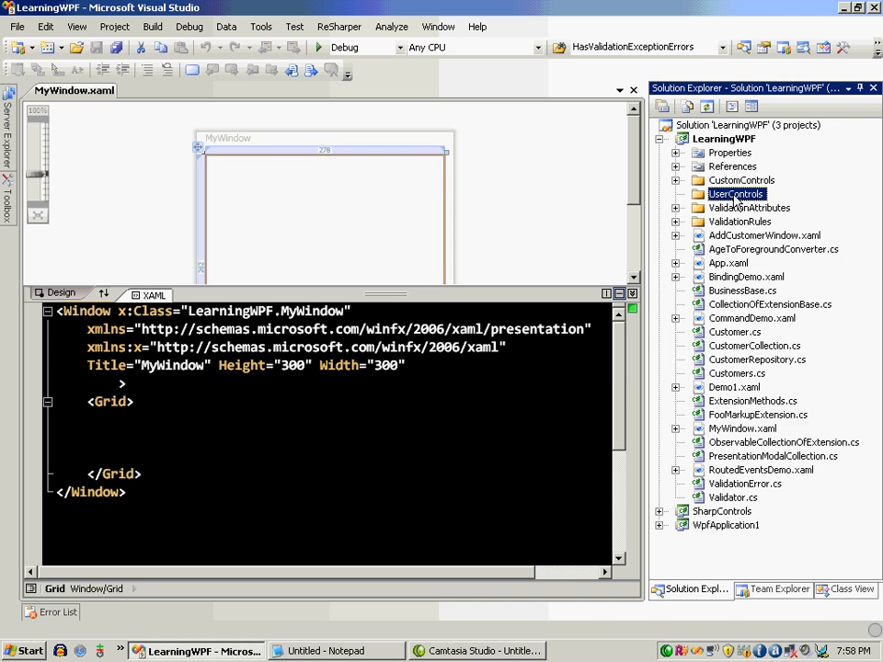
Add a User Control (WPF) item named GreenTextBox.xaml to the UserControls folder
right_click(736, 193)
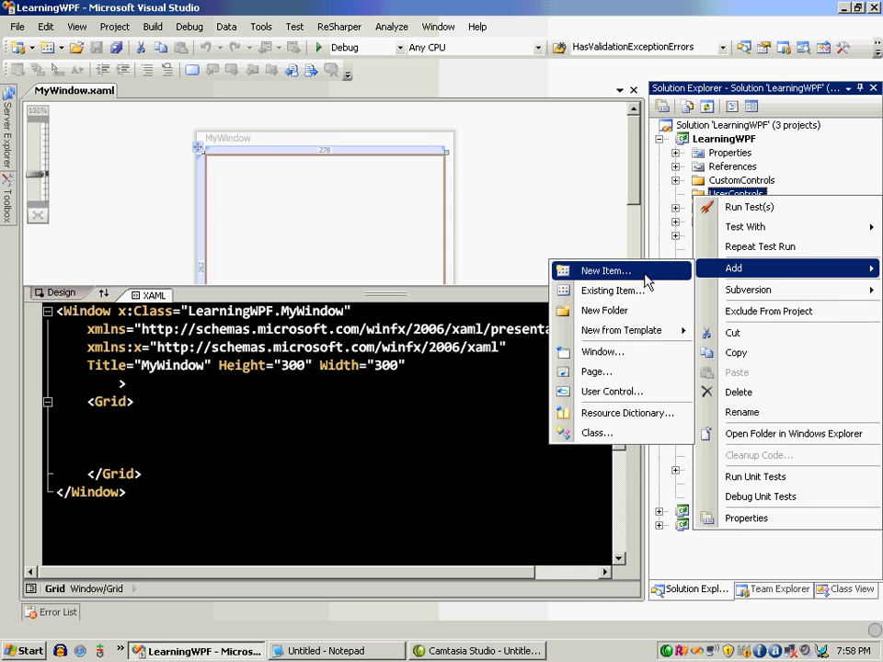
left_click(605, 271)
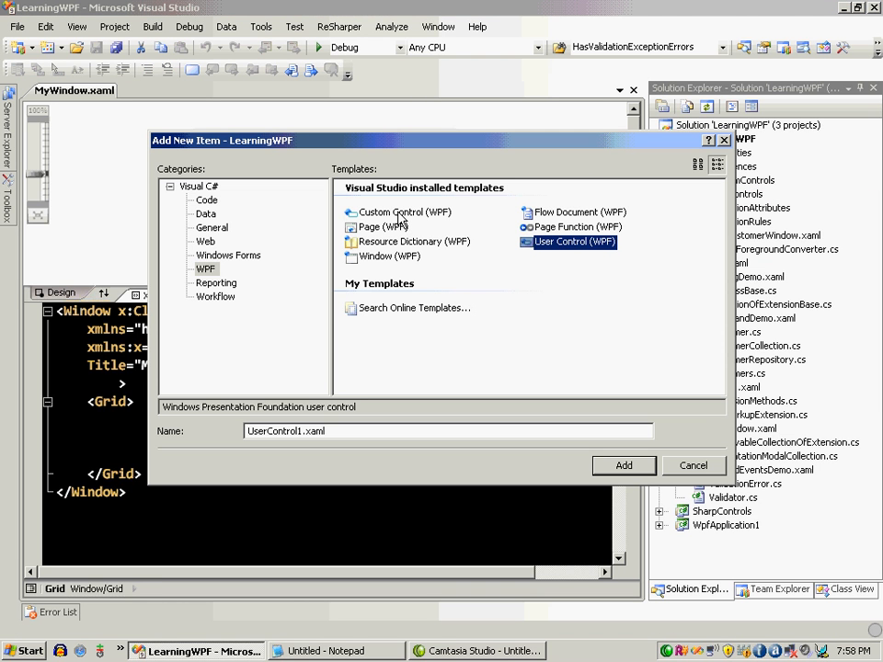
left_click(576, 227)
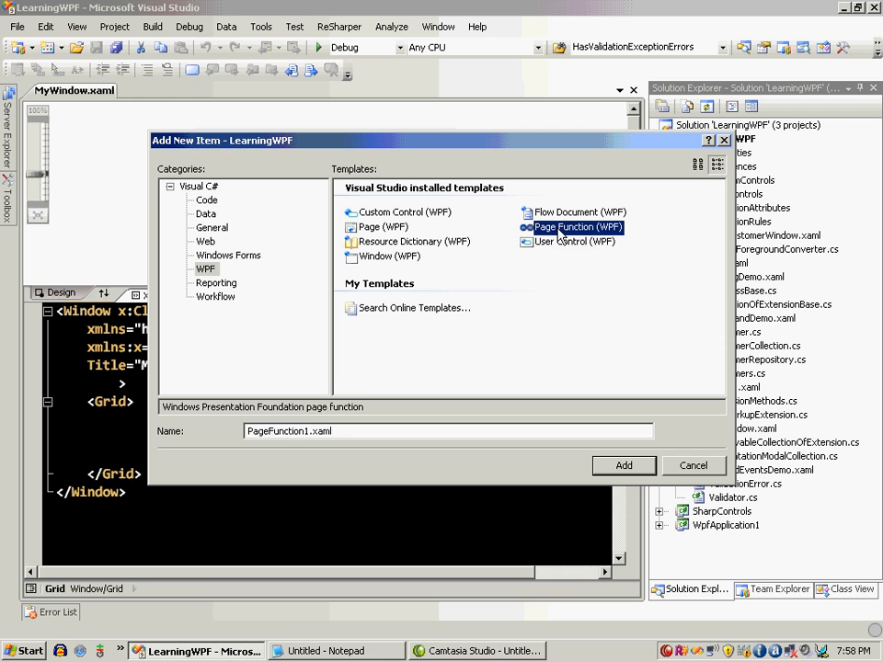
left_click(574, 241)
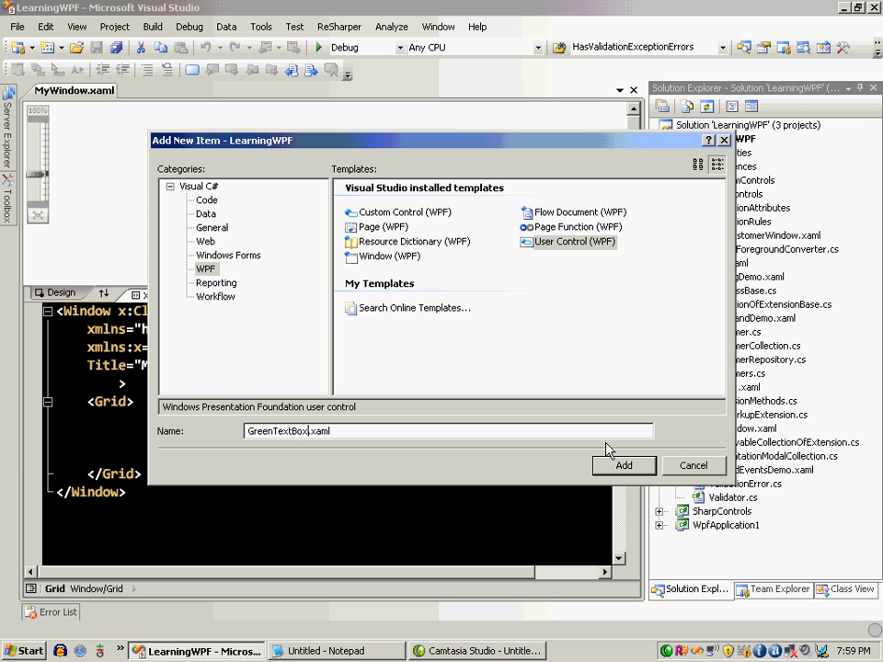
left_click(623, 466)
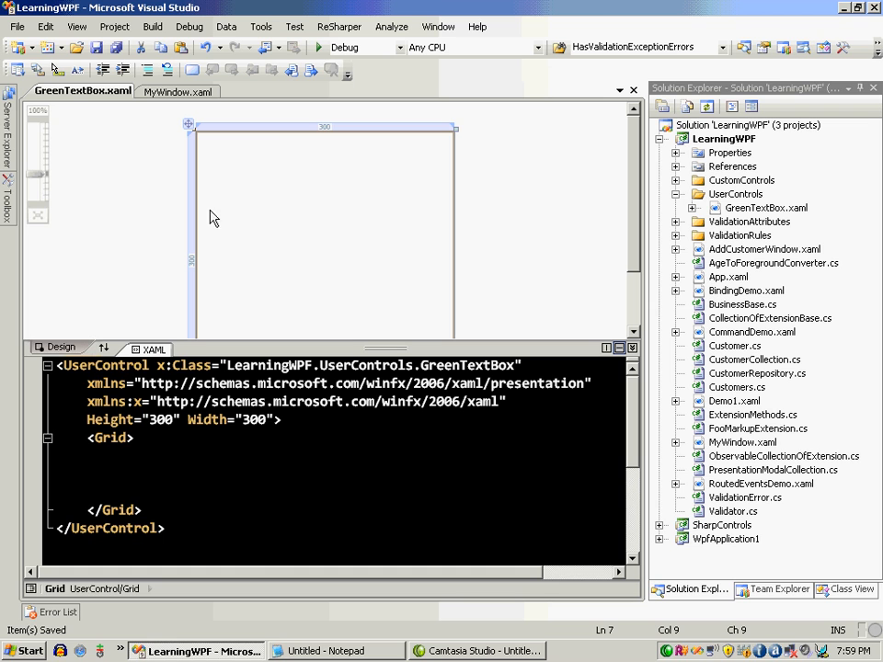
mouse_move(375, 269)
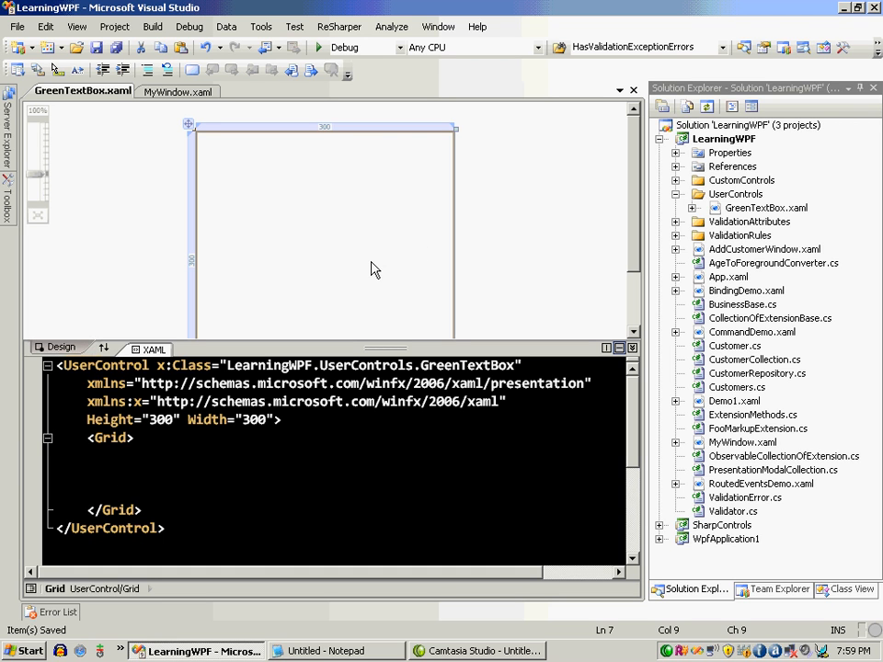
Type <TextBox Background="Green" Height="20" Width="100" /> inside GreenTextBox's Grid
left_click(118, 474)
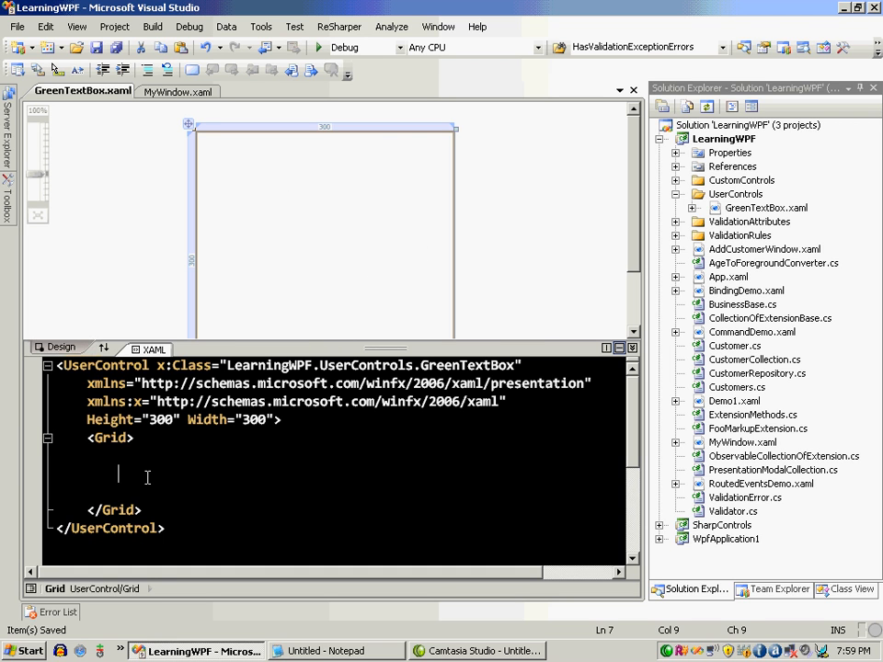
type("<Tet")
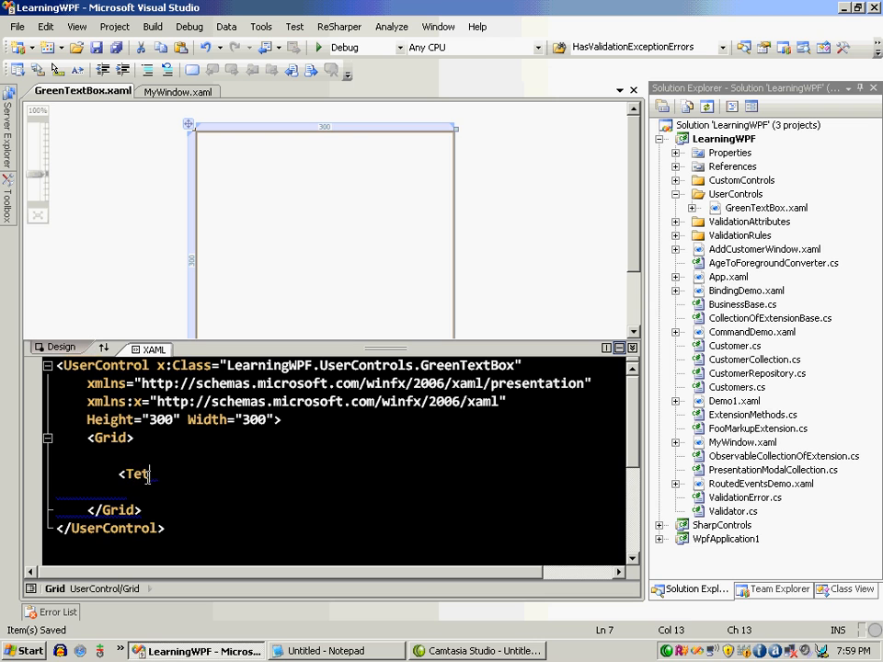
type("extBox")
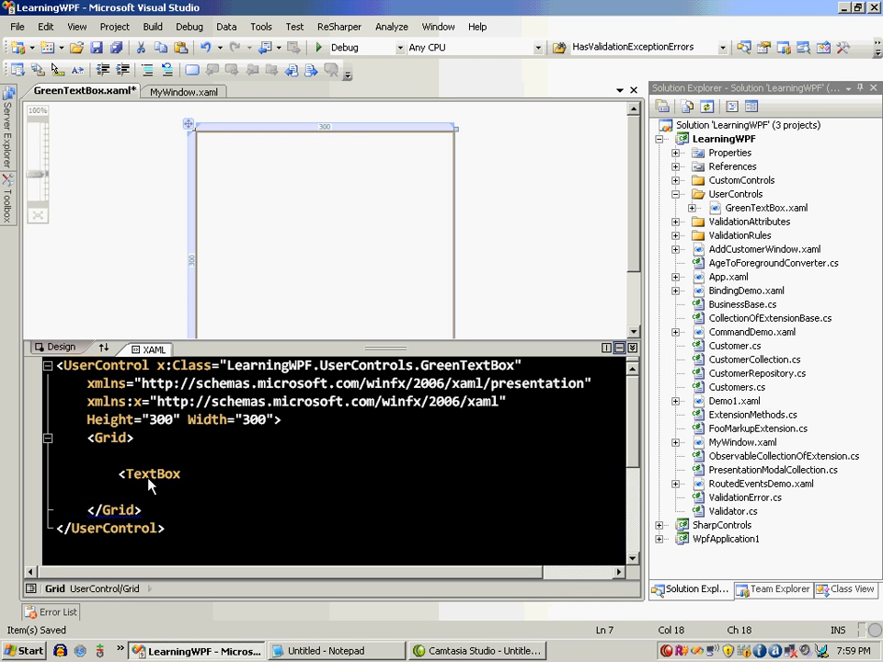
type("Background=\"Gr")
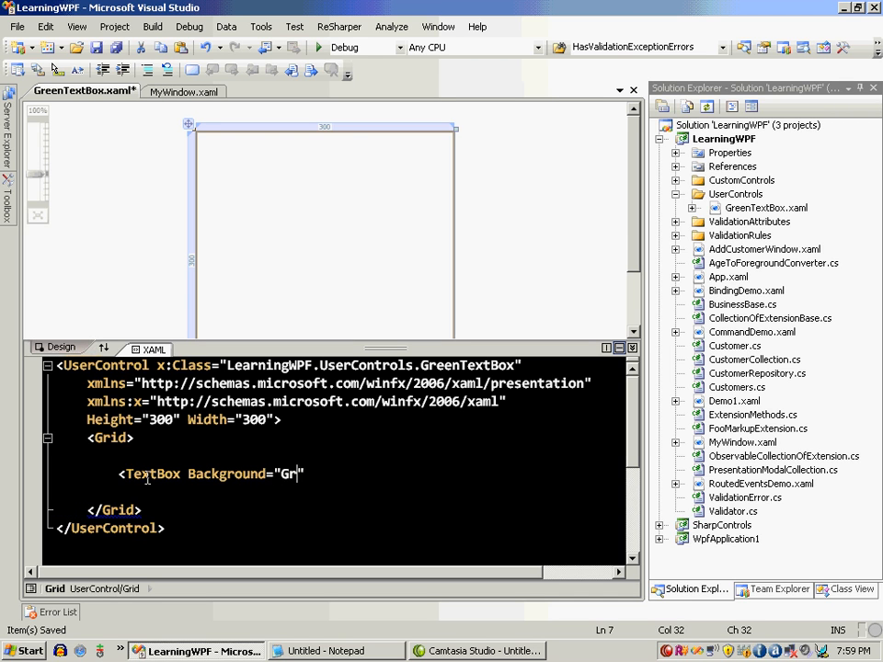
type("een")
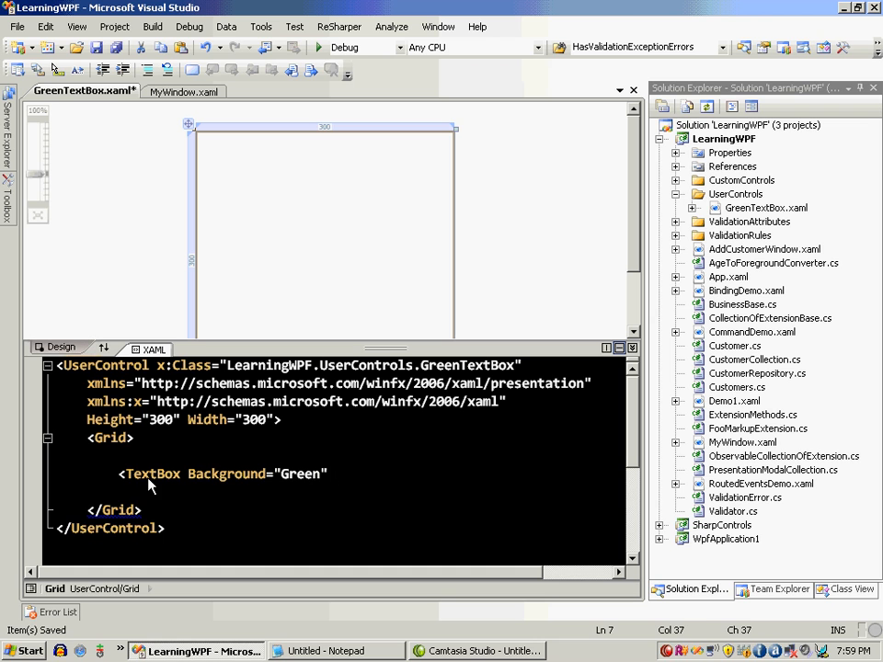
type("Height=\"\"")
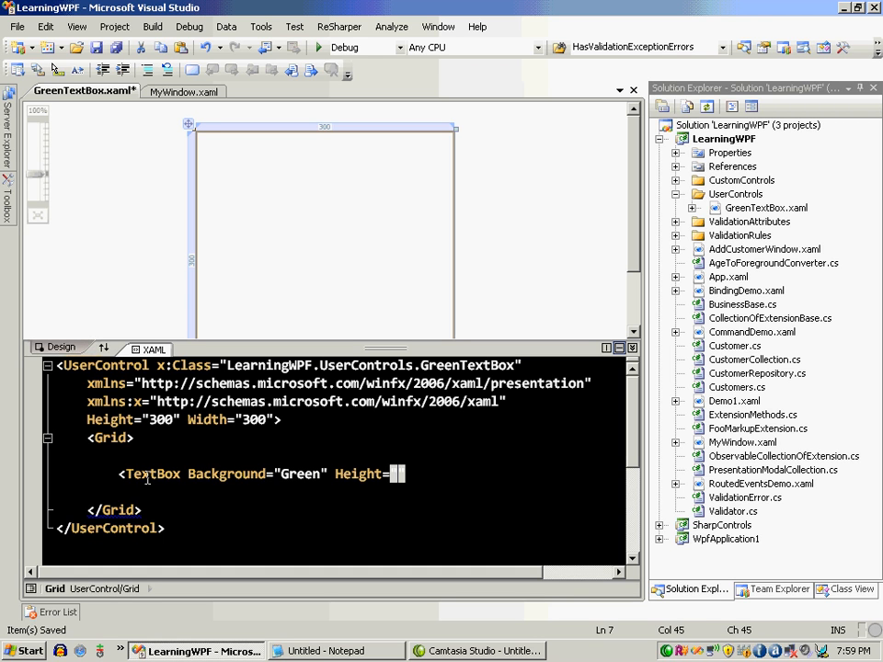
type("20\" Width=\"\"")
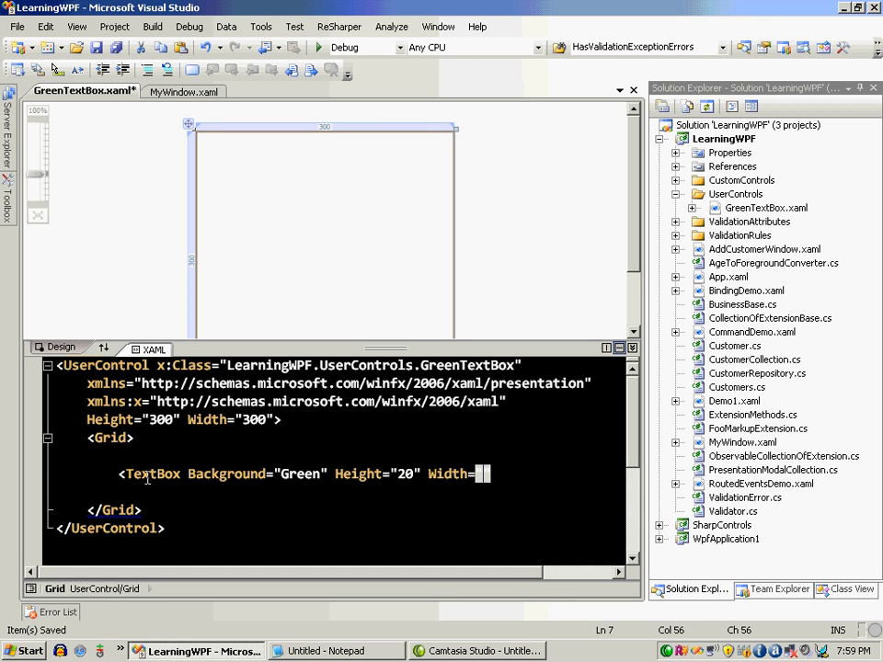
type("100\"")
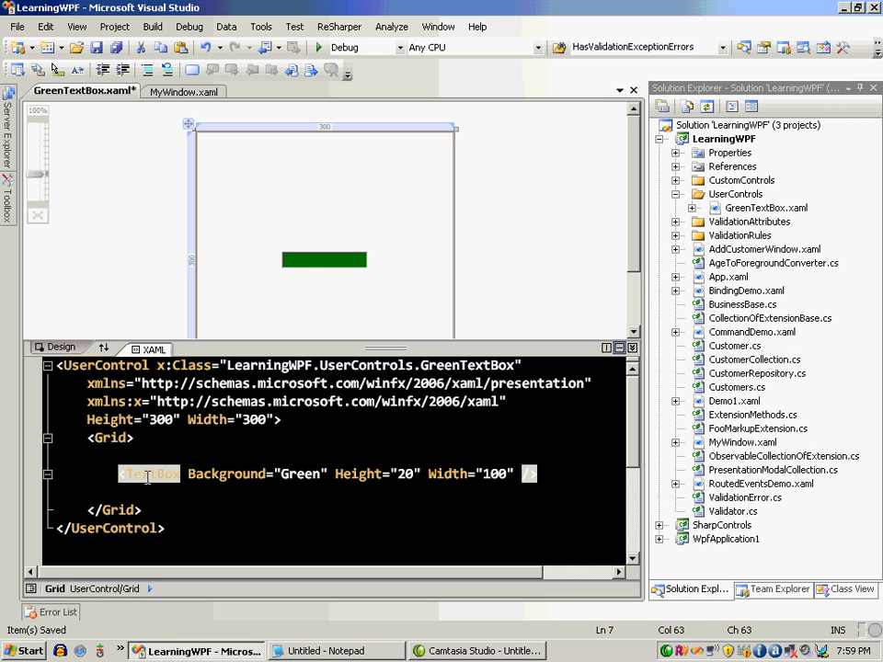
mouse_move(359, 279)
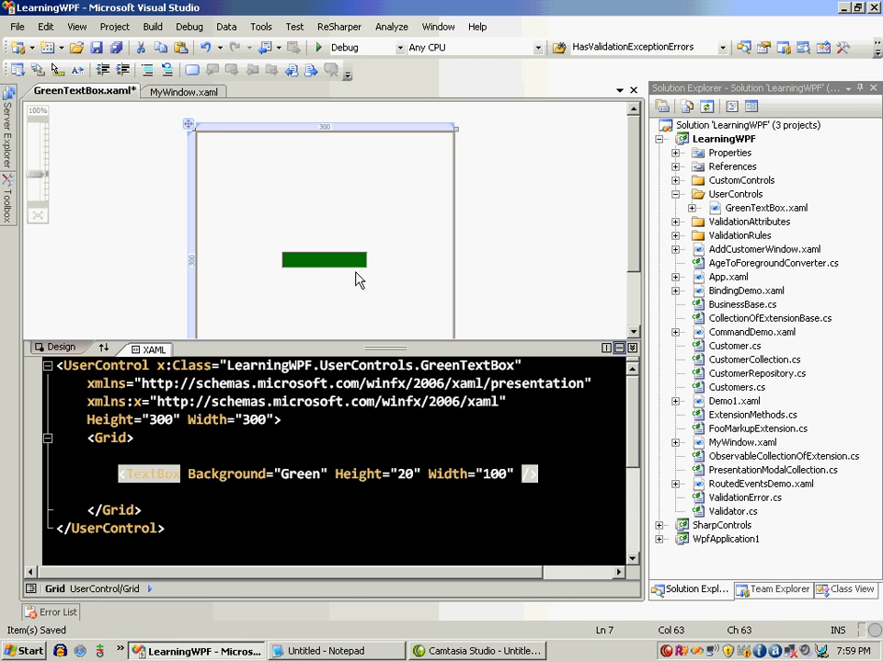
mouse_move(347, 255)
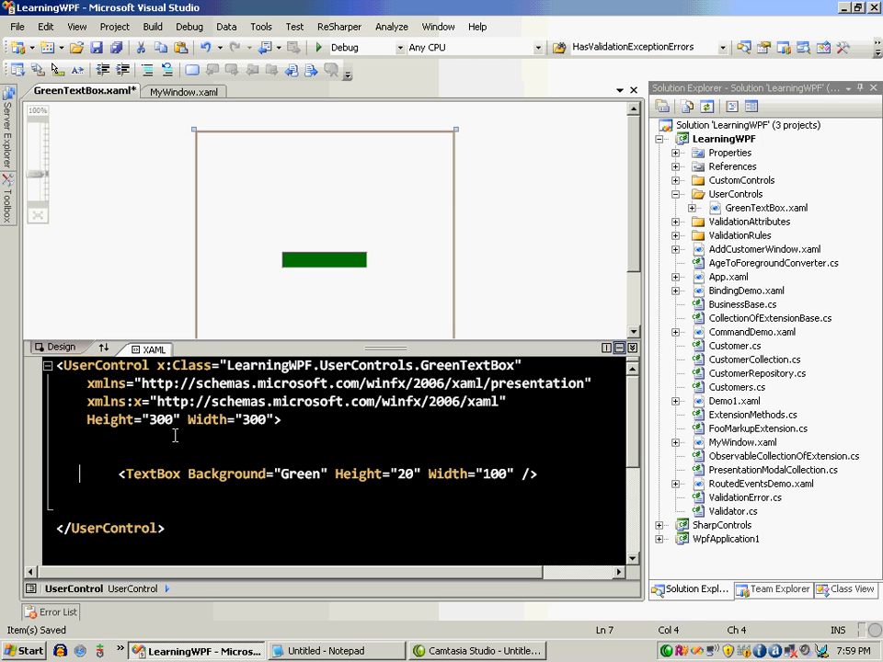
Save GreenTextBox and change the UserControl's Height from 300 to Auto
key("ctrl+s")
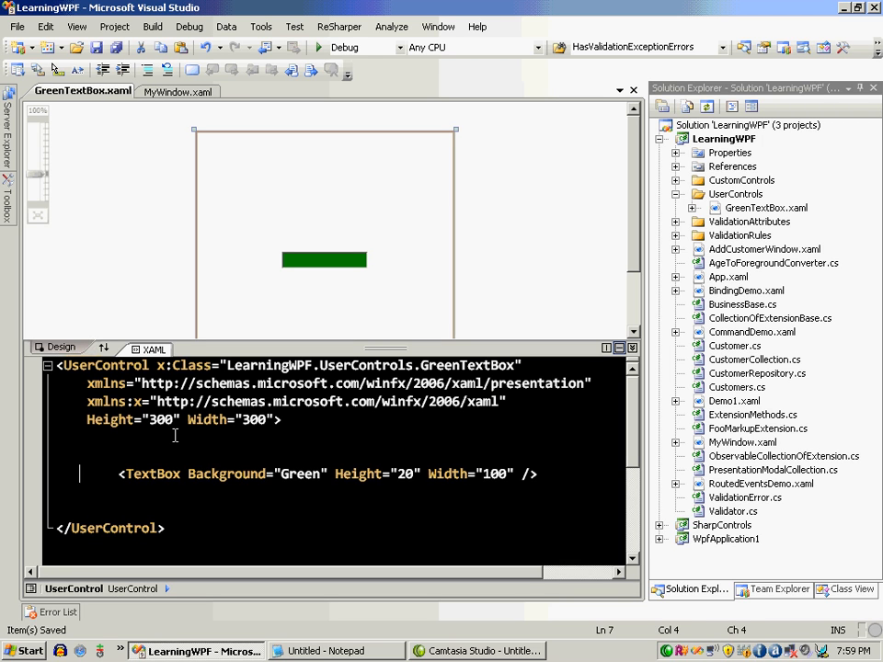
double_click(160, 420)
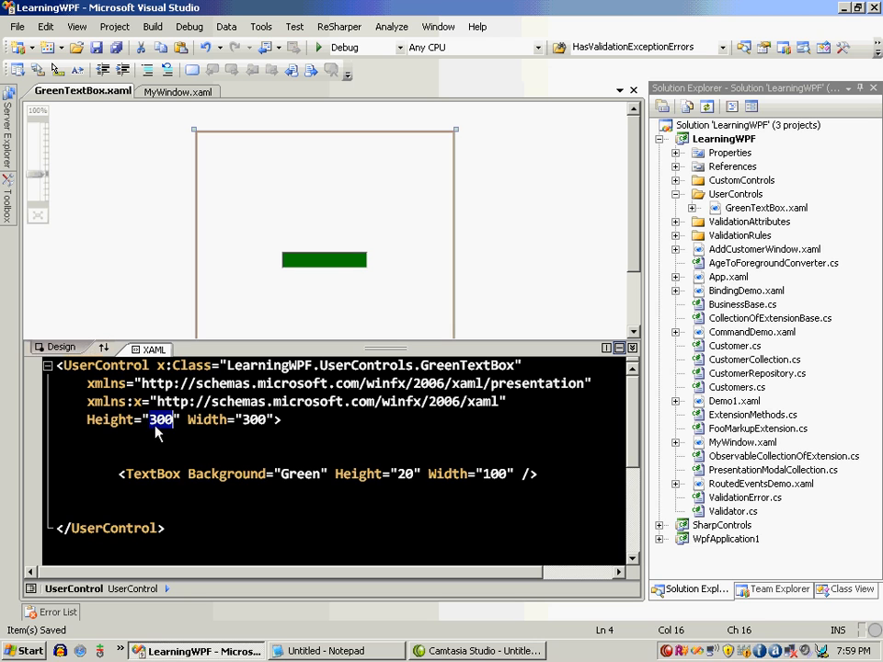
type("Auto")
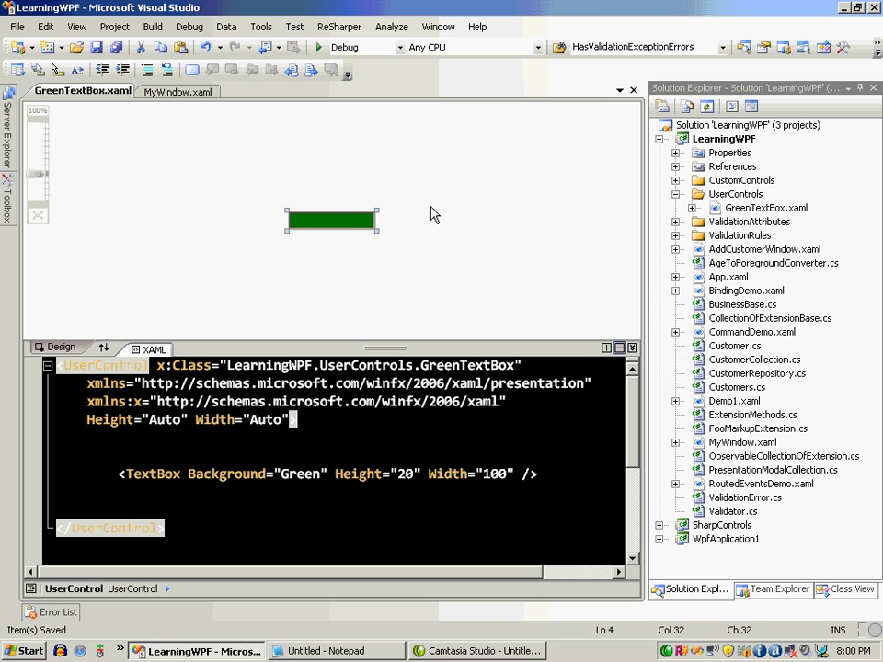
mouse_move(347, 244)
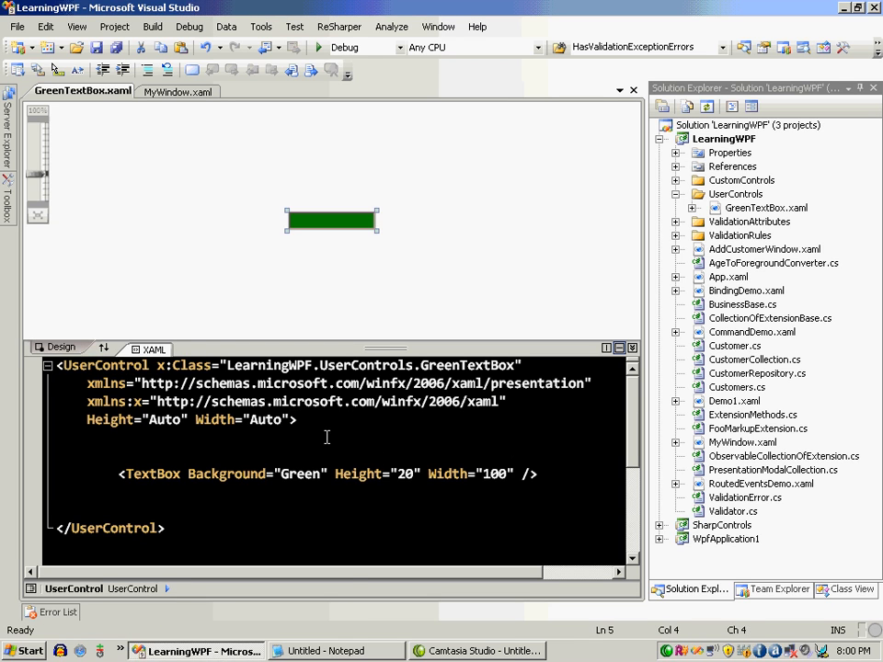
mouse_move(748, 455)
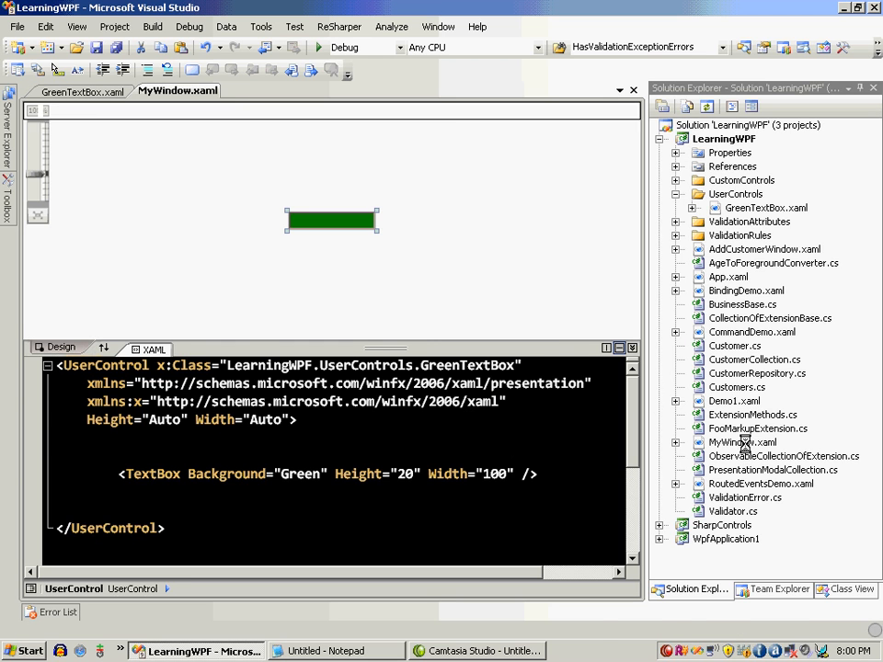
Add xmlns:userControls="clr-namespace:LearningWPF.UserControls" to MyWindow's Window tag
left_click(177, 90)
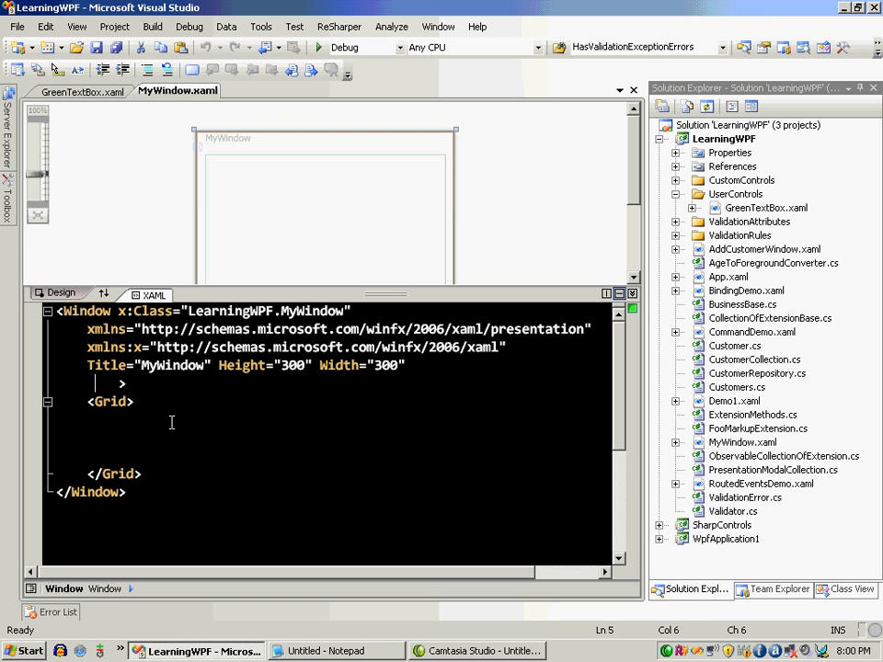
type("x")
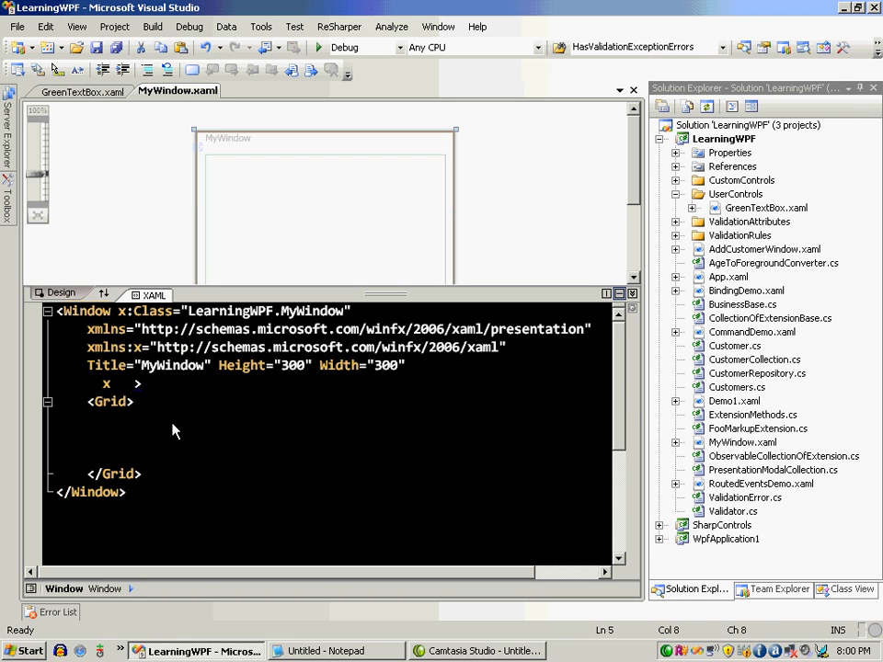
type("mlsn")
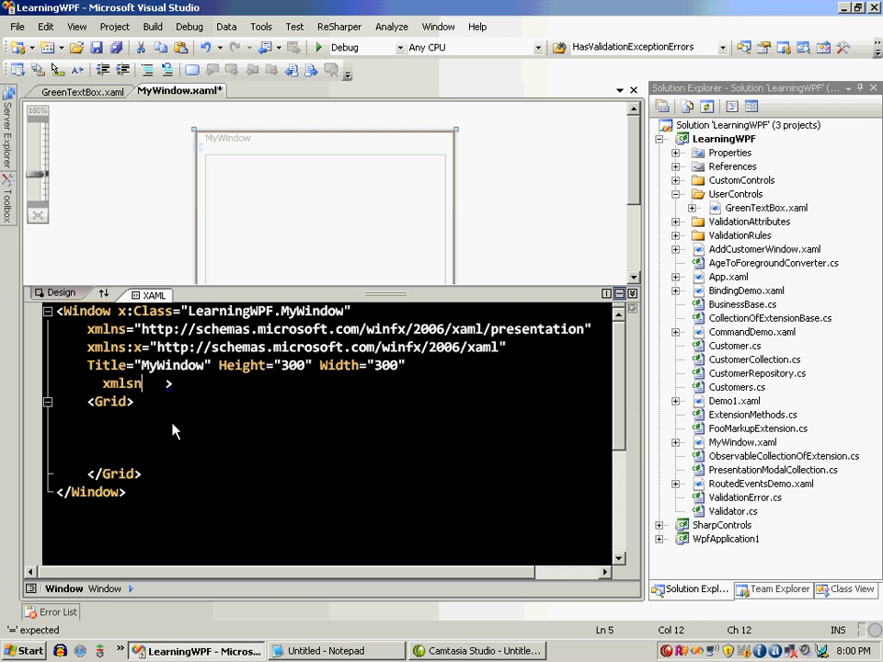
type(":")
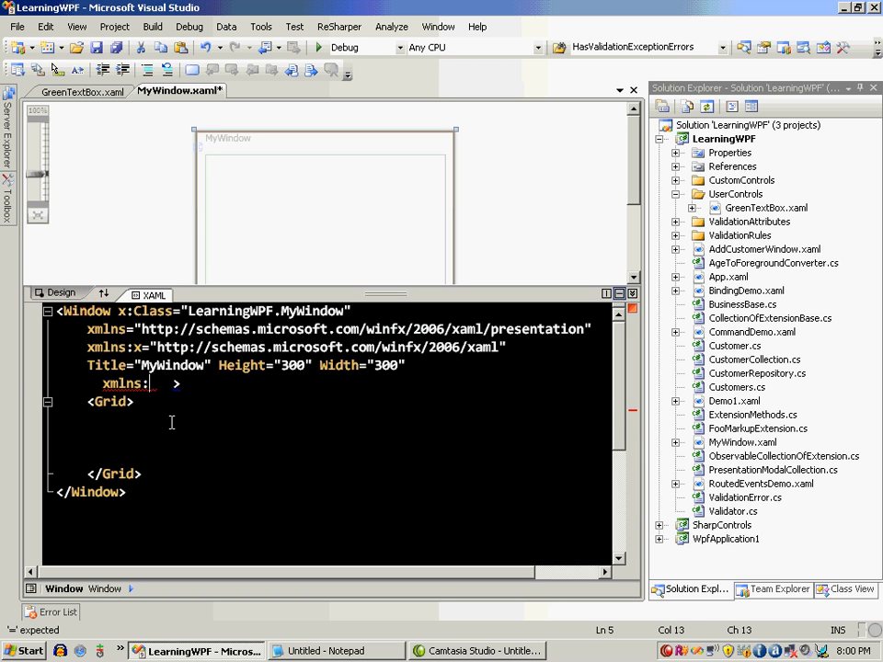
type("us")
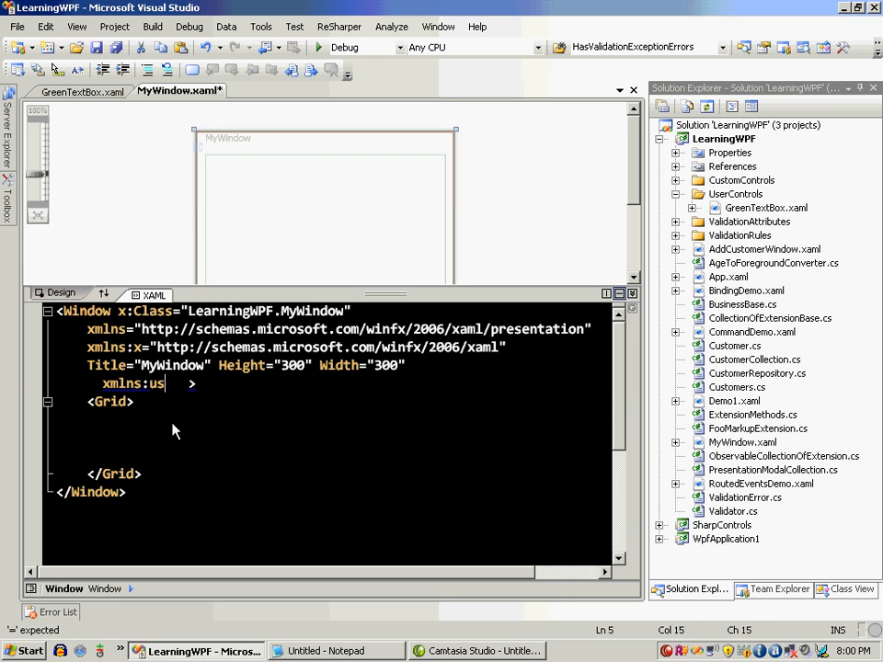
type("erControls")
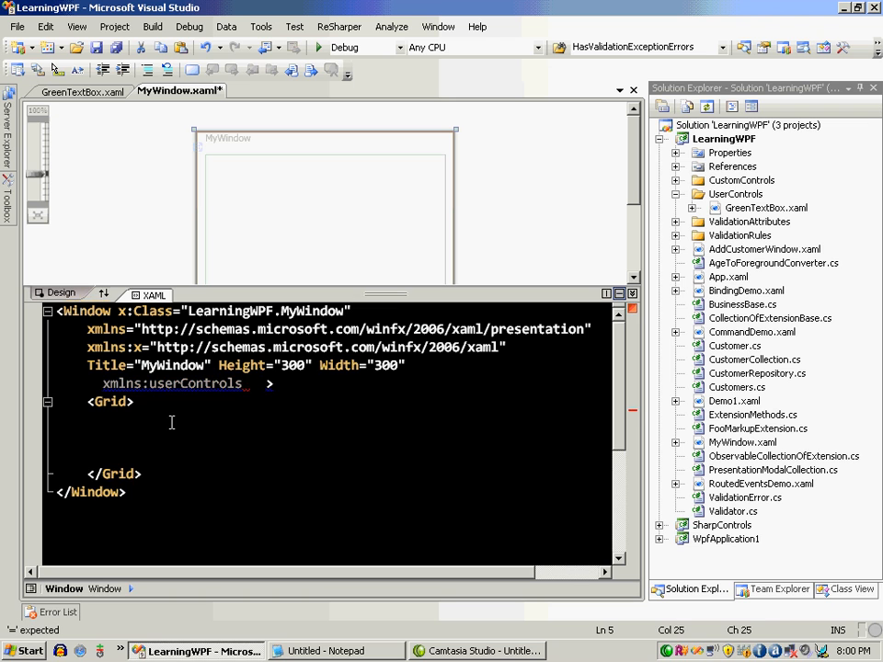
type("=\"")
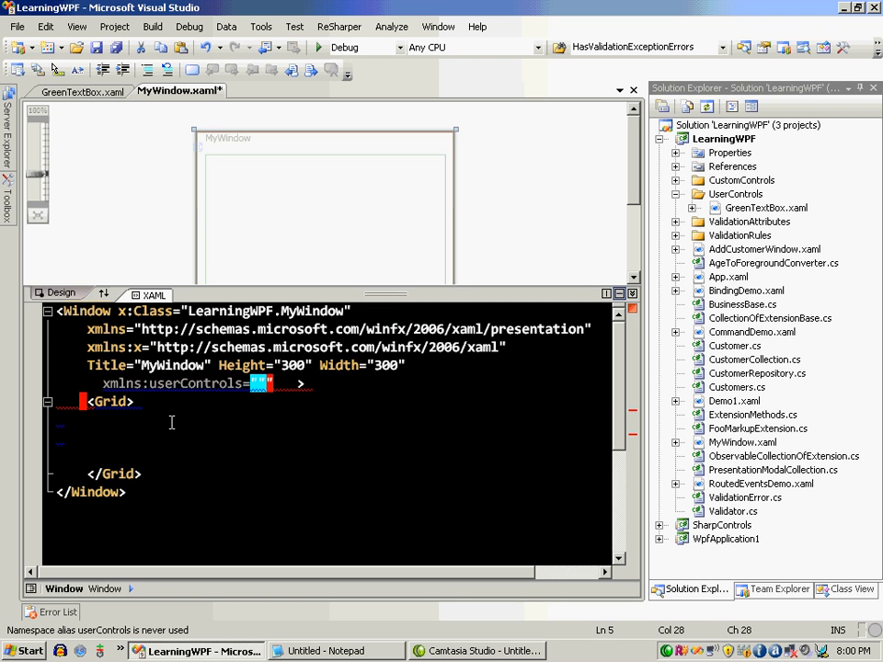
type("clre")
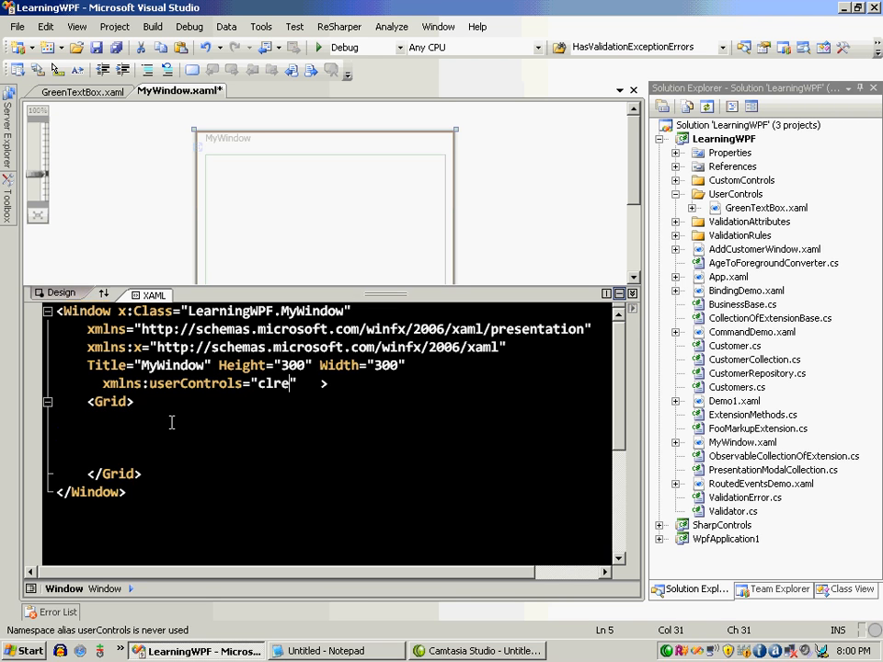
type("clr-namsp")
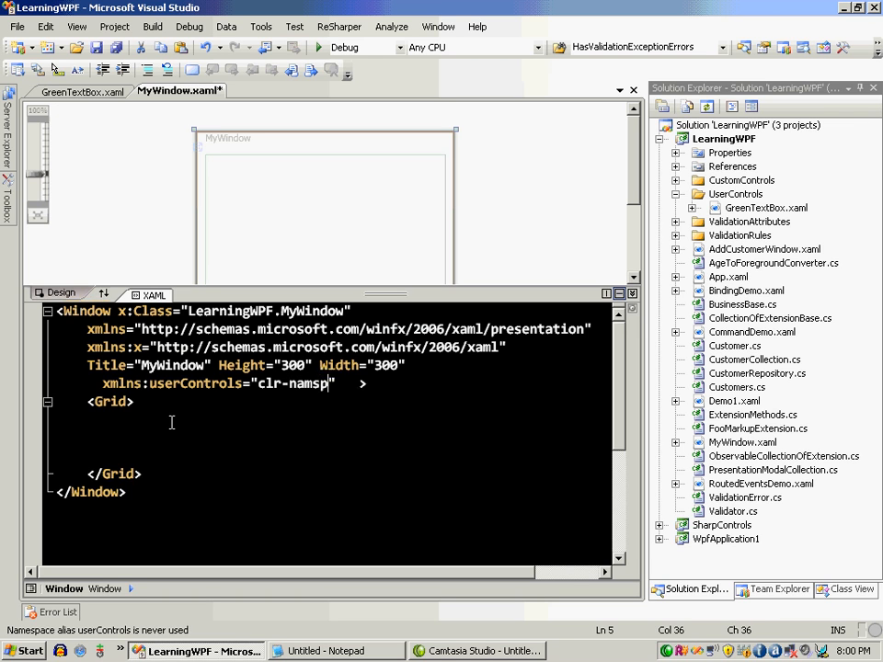
type("ace")
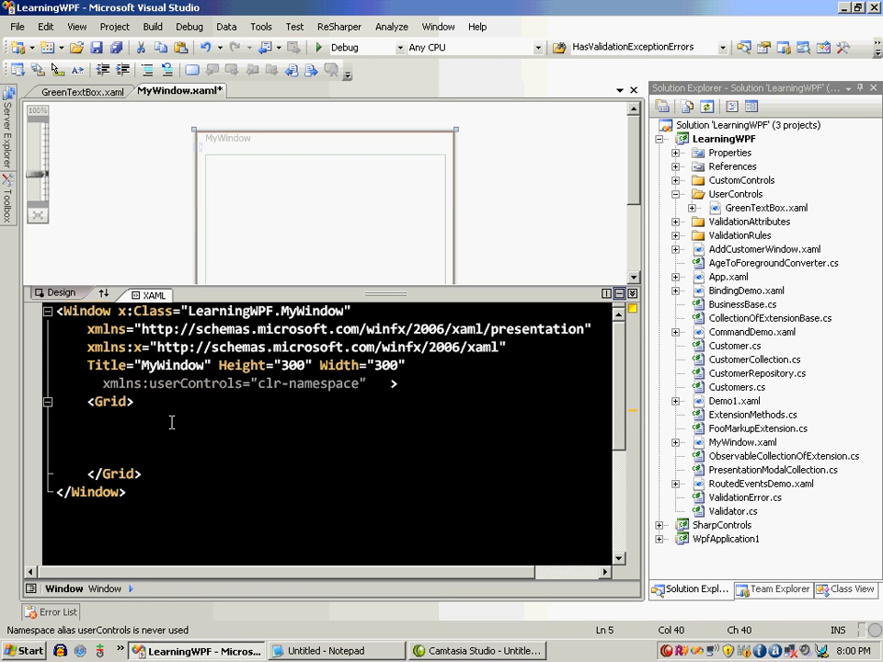
type(":")
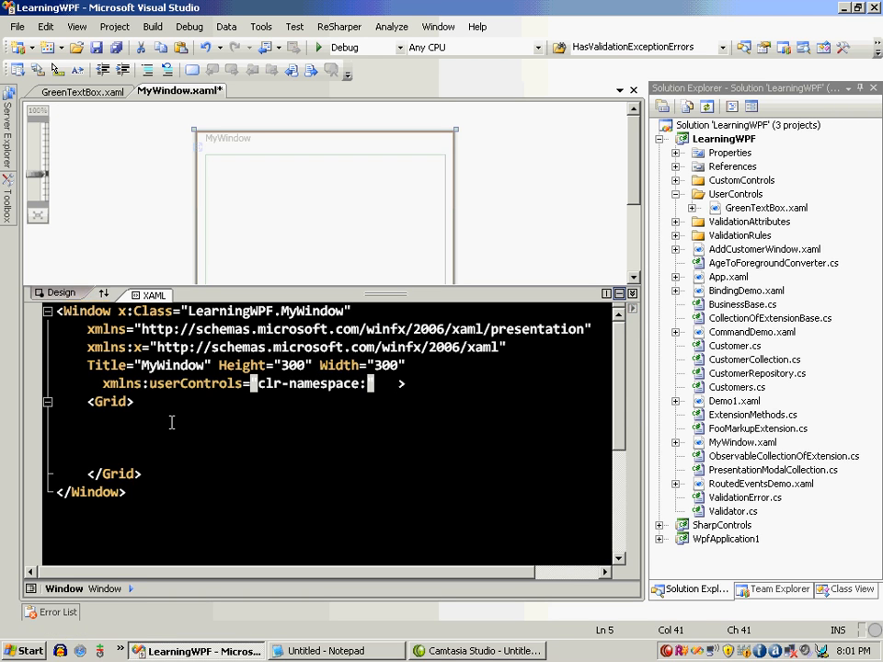
type("Learning")
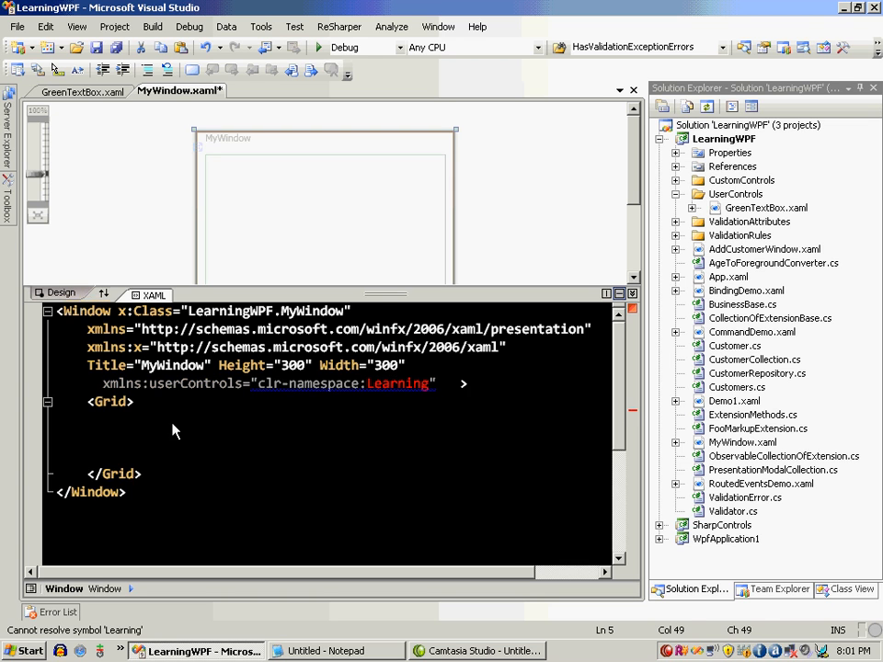
type("WPF.")
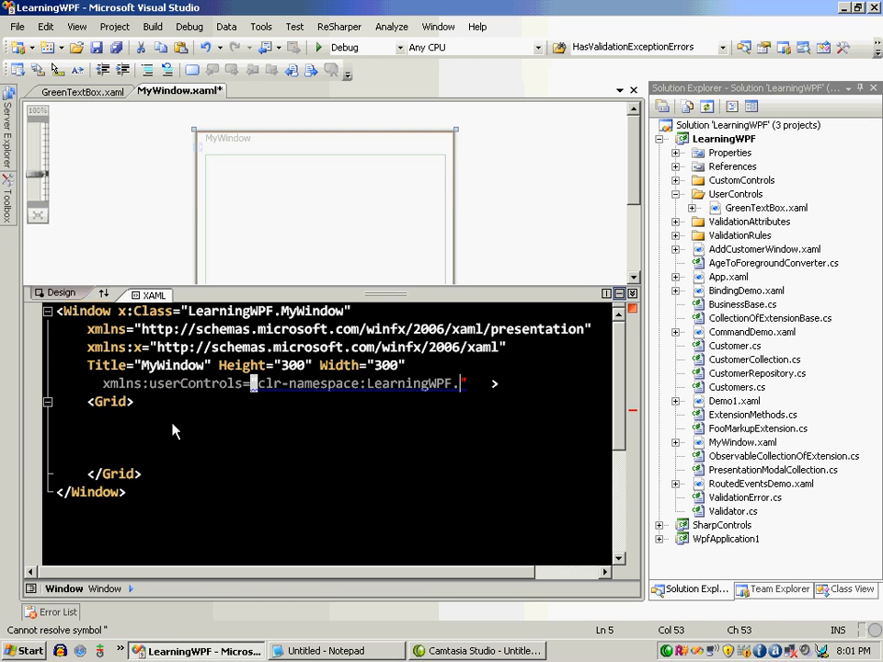
type("UserControls")
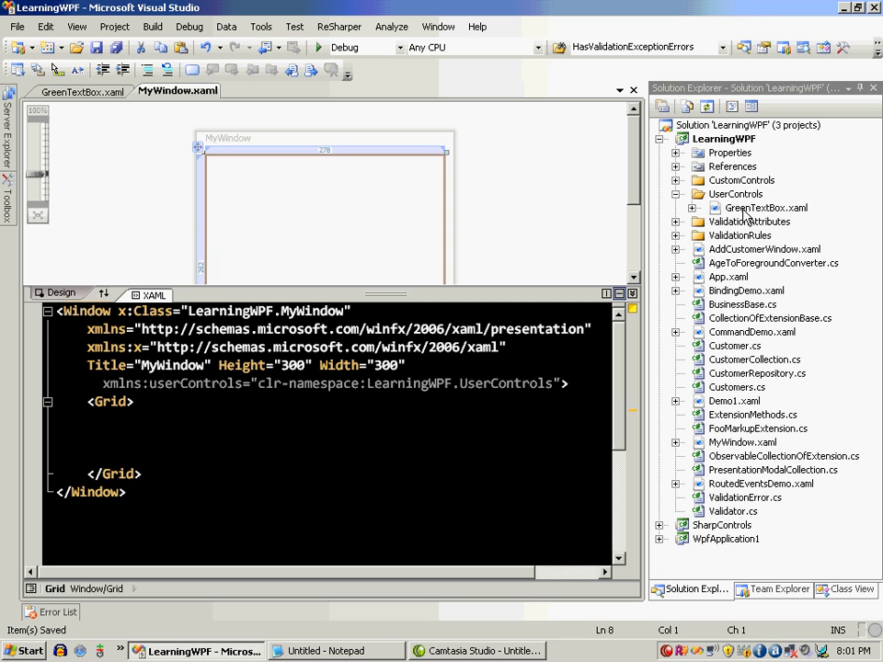
Type a <userControls:GreenTextBox> element with its closing tag inside MyWindow's Grid
double_click(193, 383)
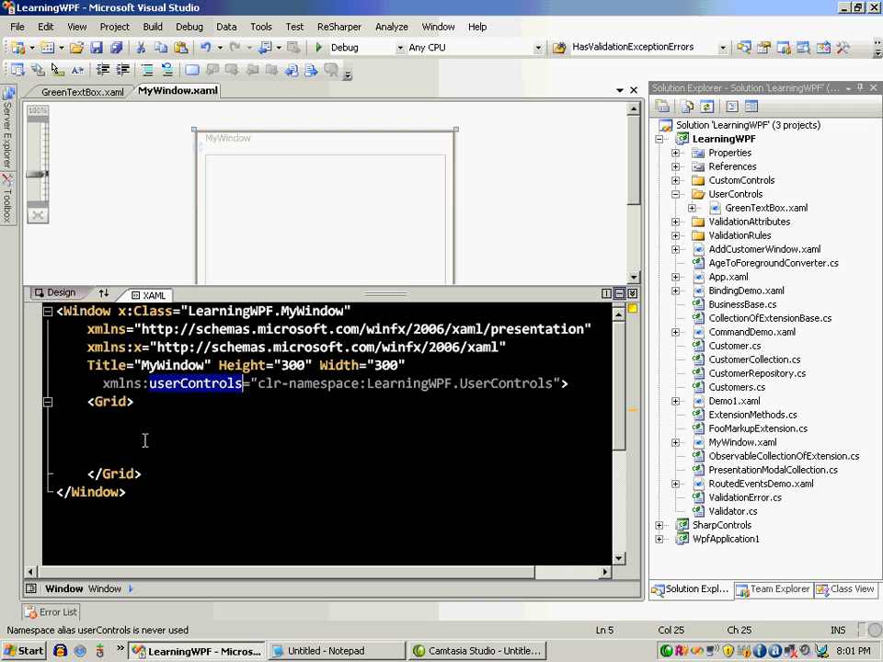
type("<")
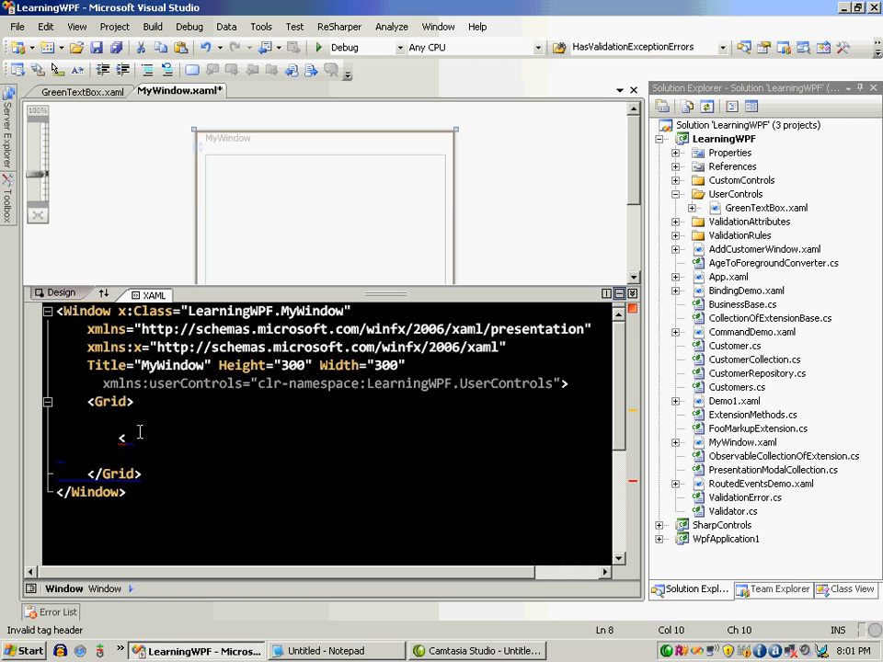
type("userControls")
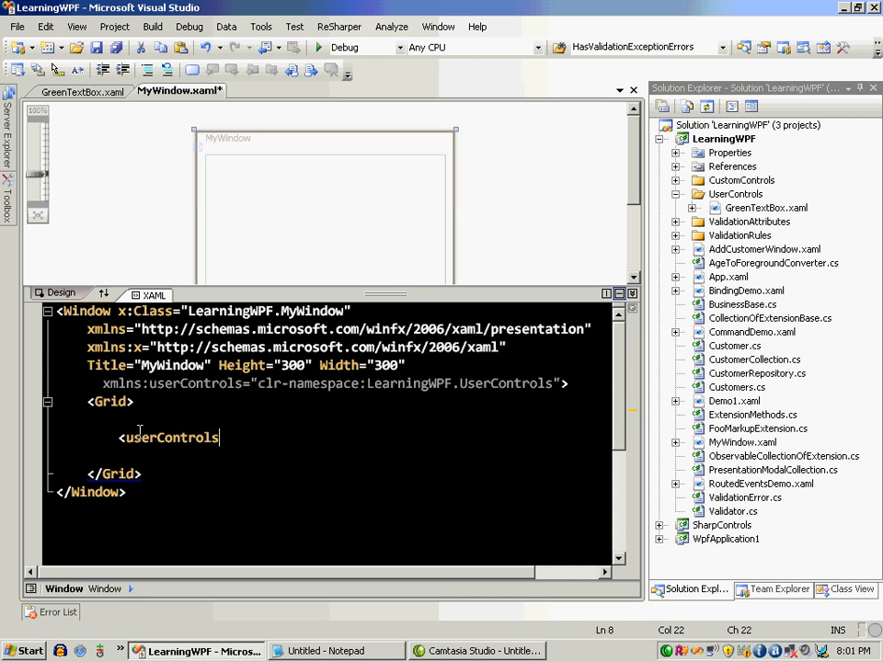
type(":")
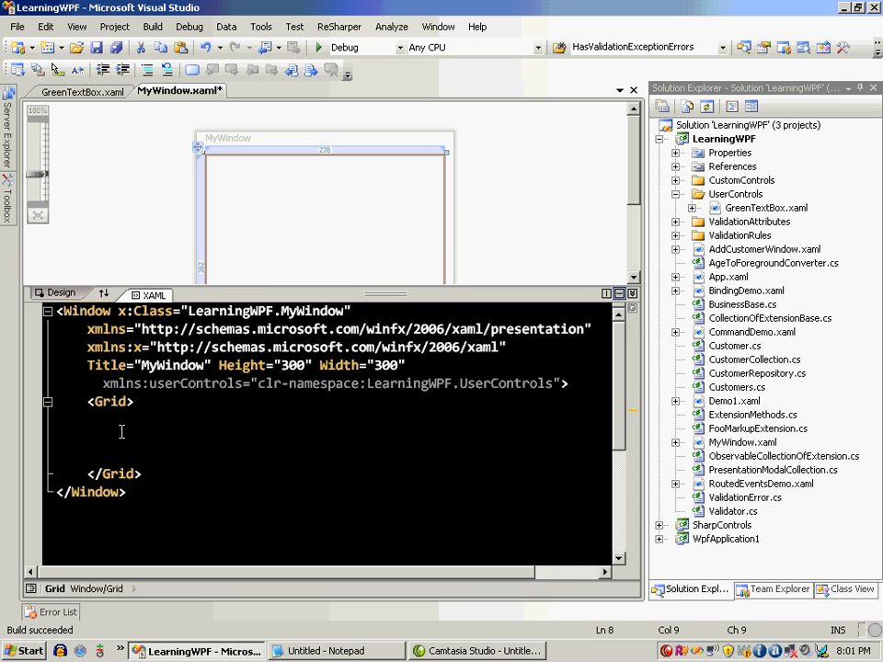
type("<")
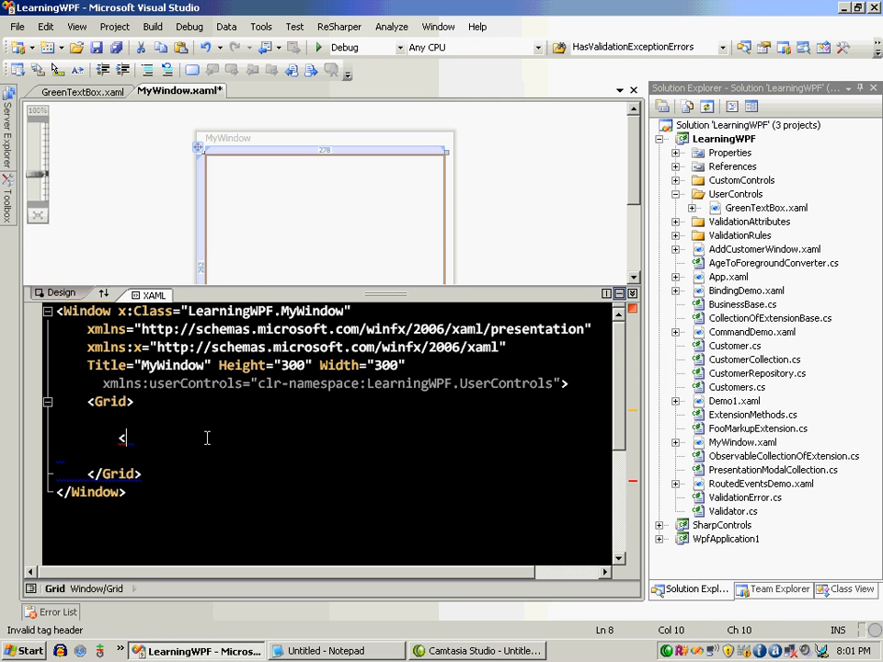
type("userControls:")
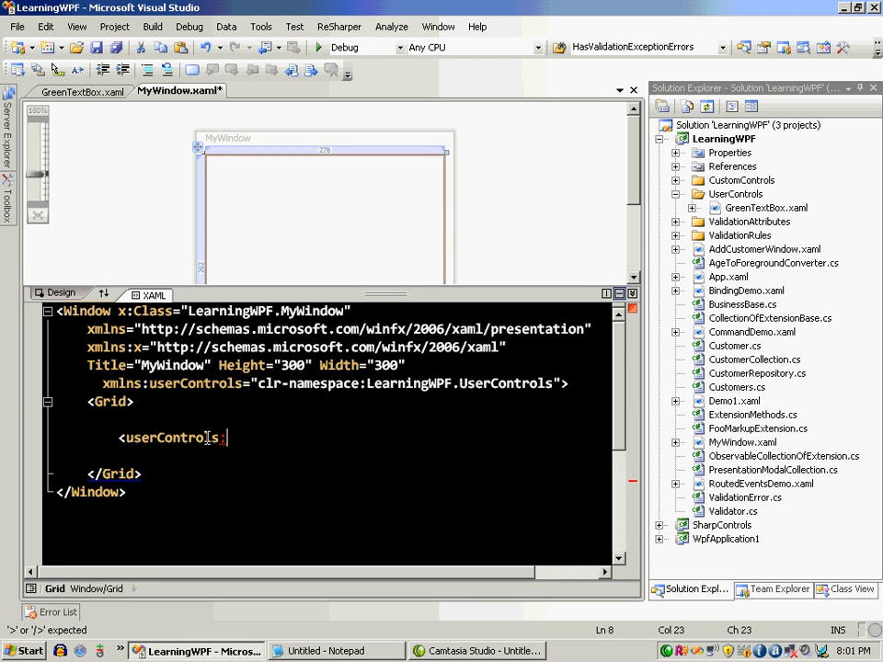
type(":GreenTextBox>")
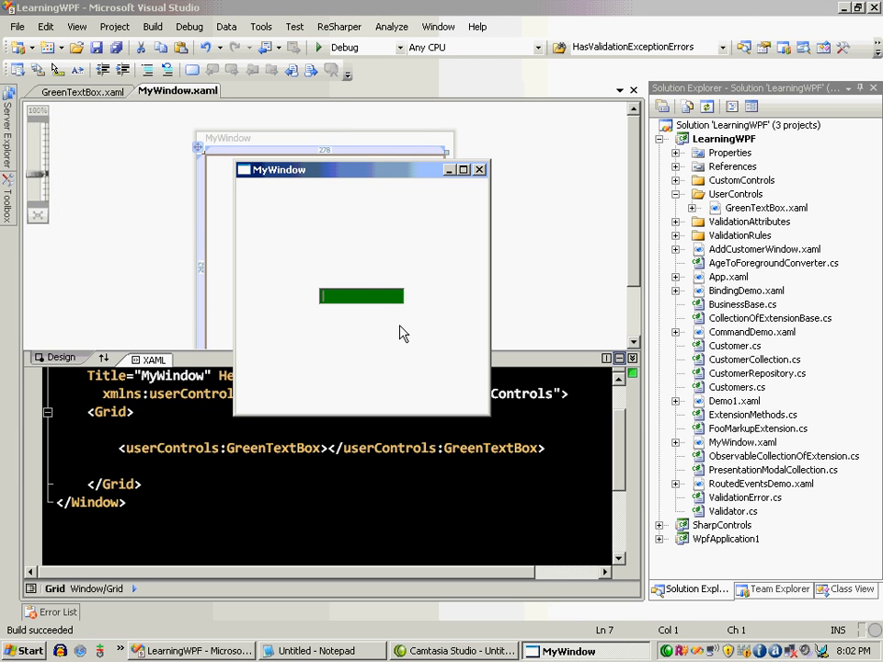
Type 'asdasdasdasd' into the running green text box, then close MyWindow
type("asdasdasdasd")
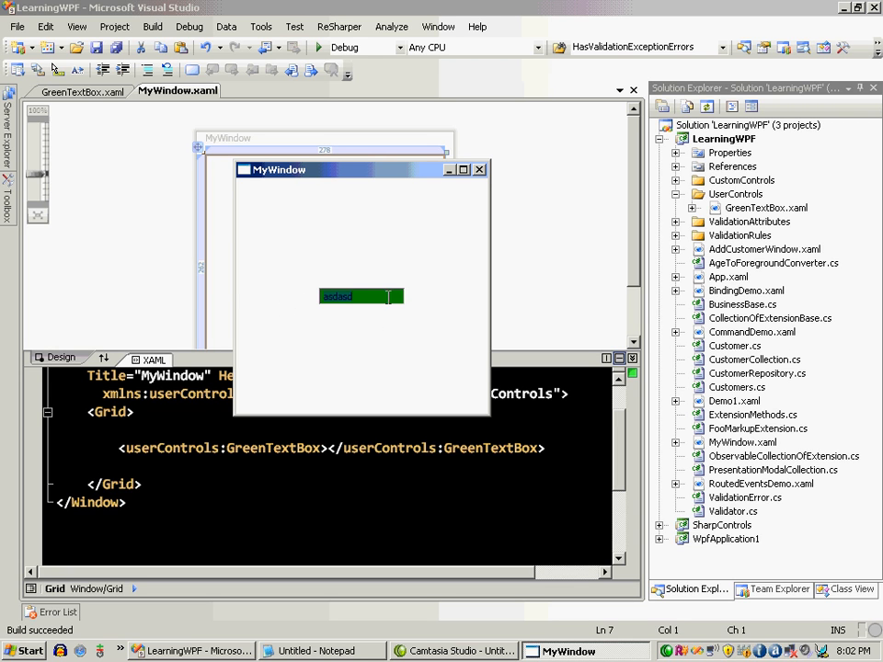
mouse_move(382, 302)
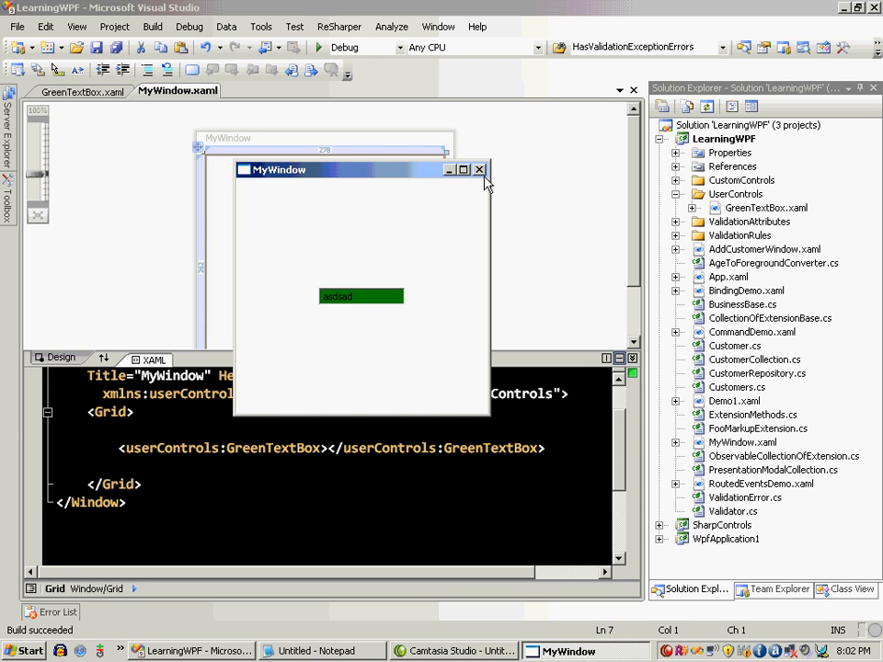
left_click(479, 169)
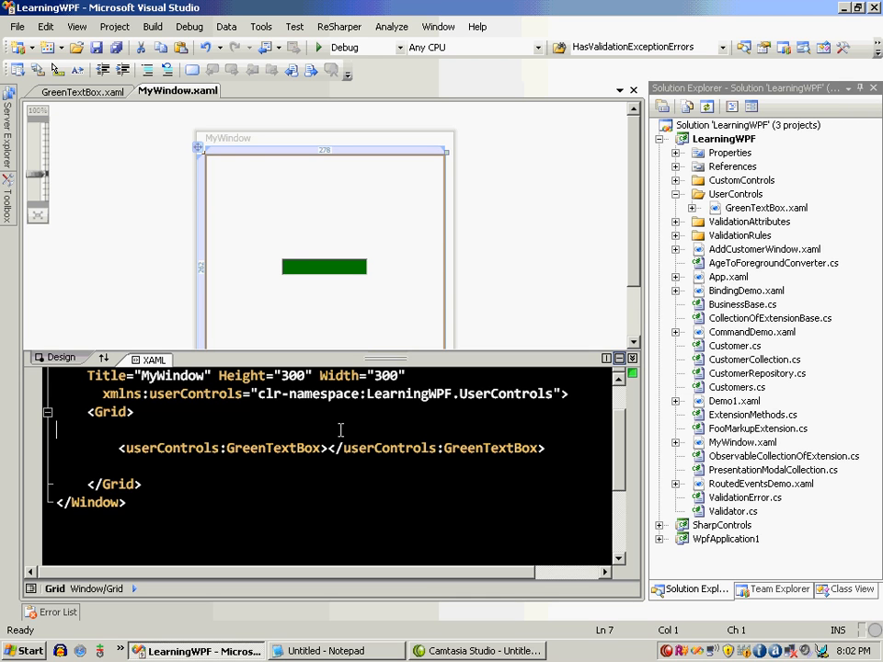
Insert a new line above the GreenTextBox and type 'azamsha@azamsharp'
key("Enter")
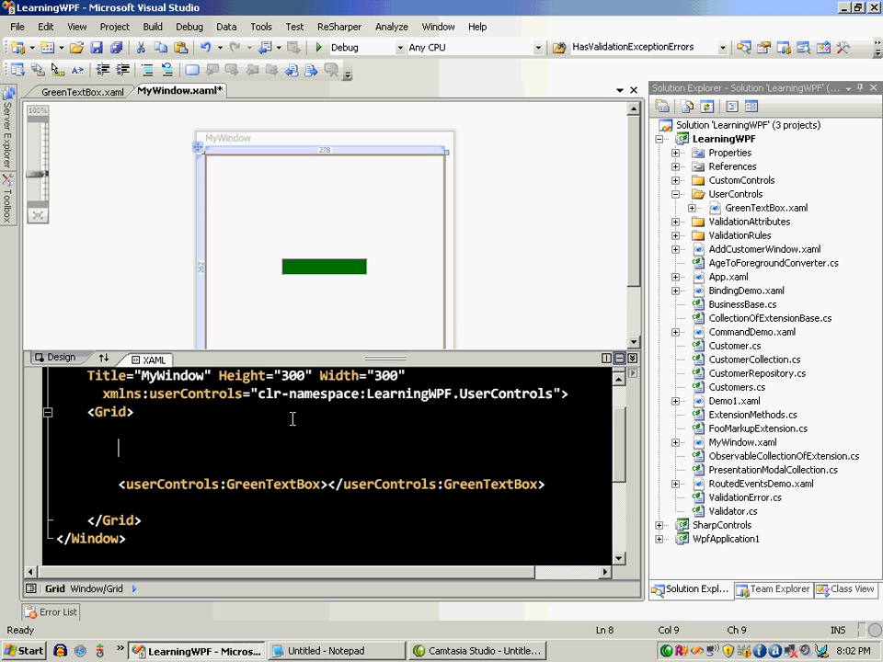
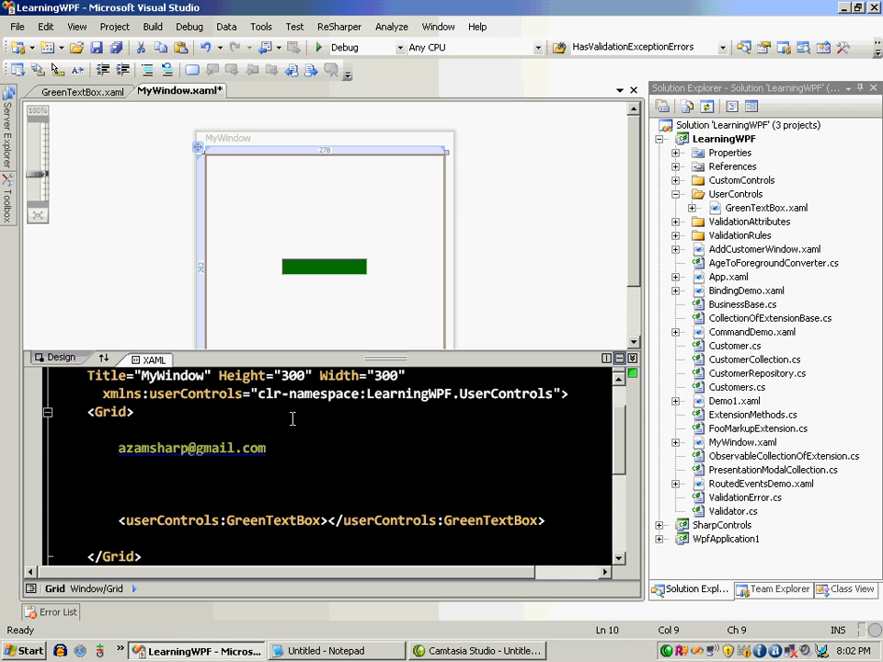
type("@azam")
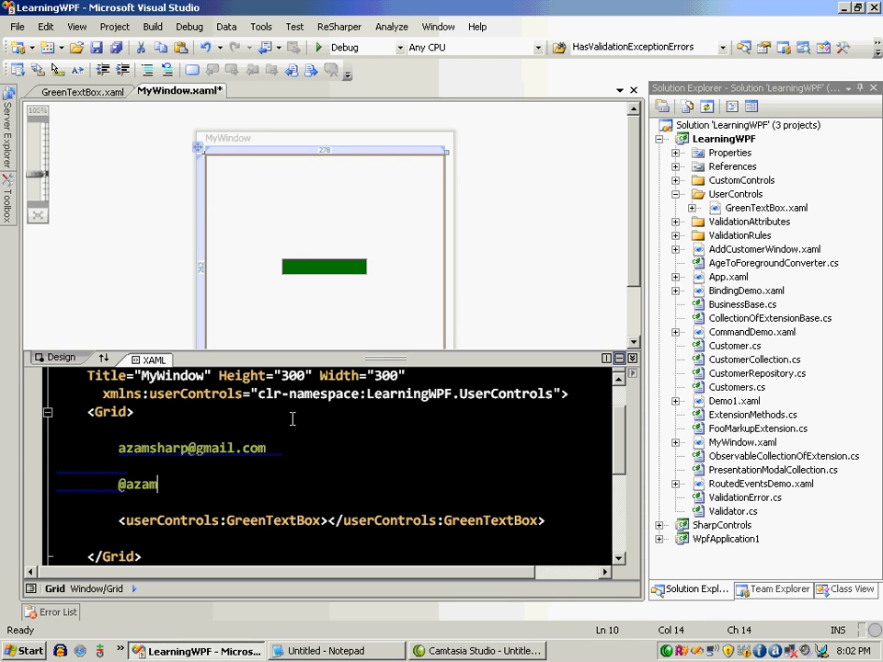
type("sharp")
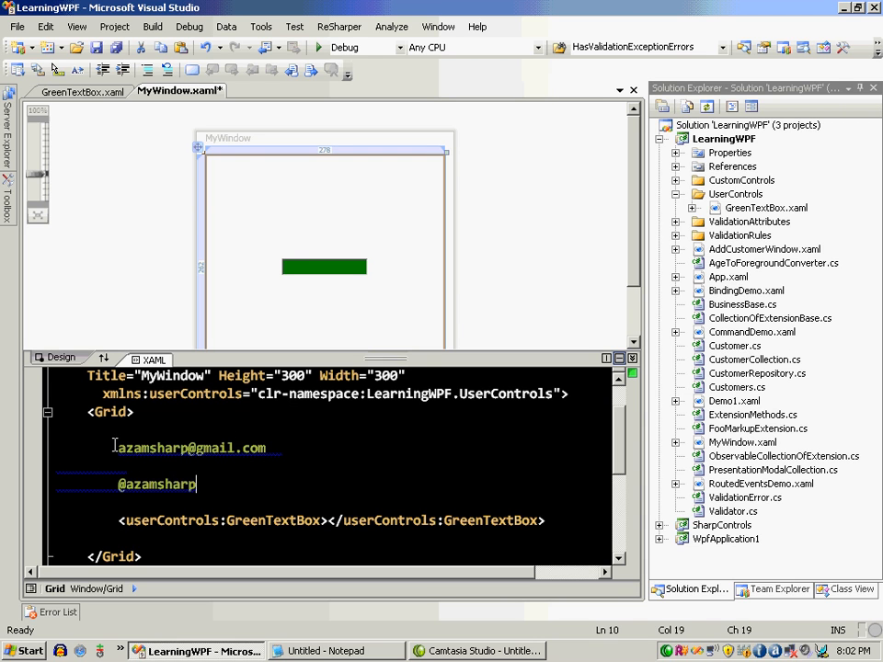